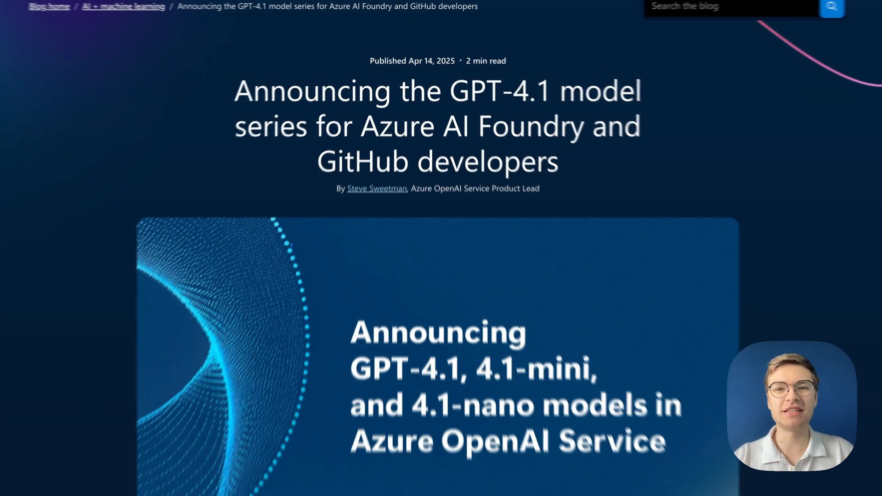
Label the rounded box '4000 Tokens' and enlarge the text to fit inside it.
scroll("down", 3)
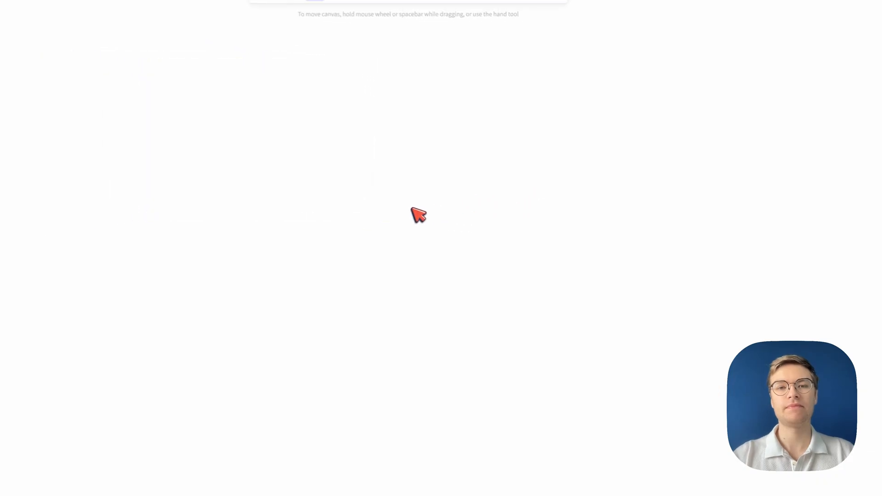
left_click(373, 8)
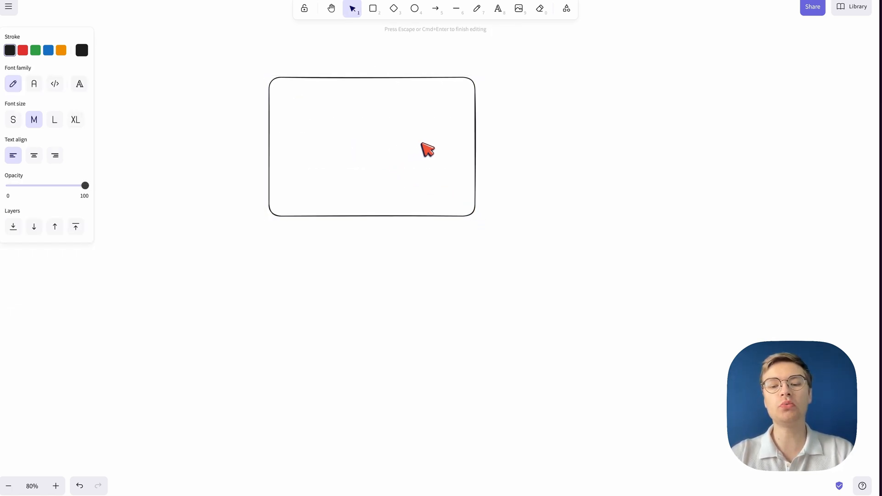
type("4000 Tokens")
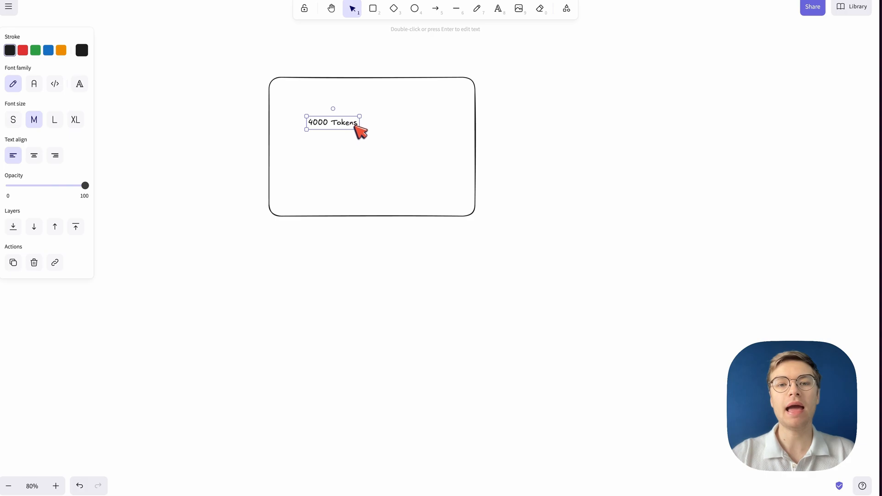
left_click_drag(359, 128, 460, 147)
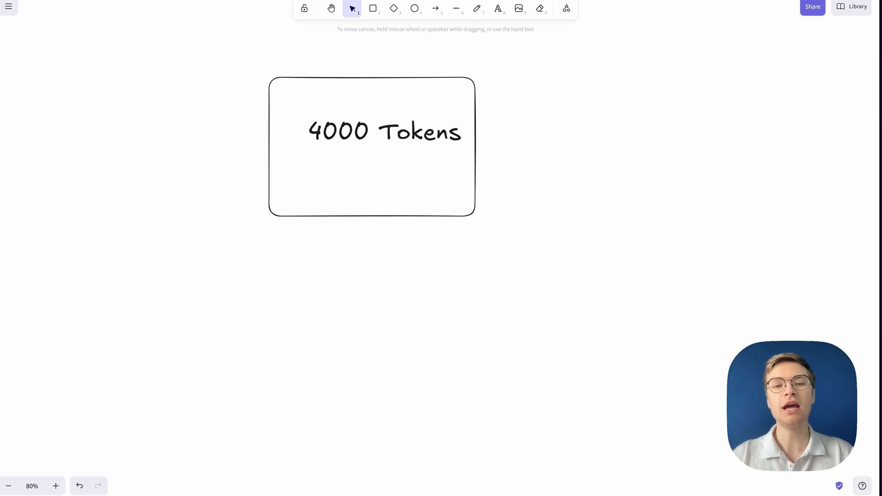
mouse_move(499, 140)
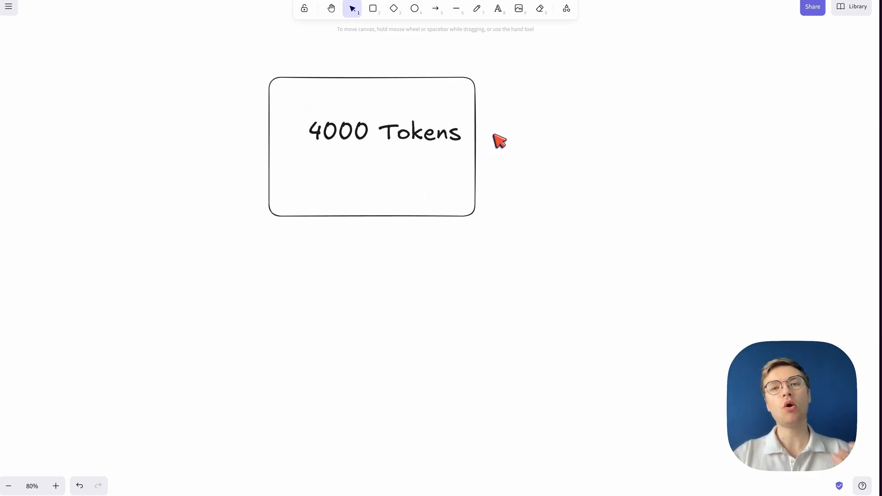
left_click(384, 133)
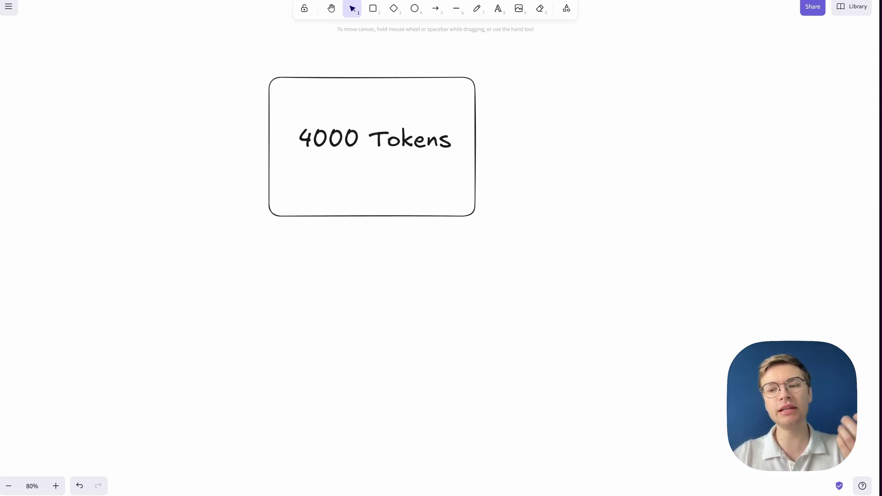
Sketch two arrows pointing upward from the RAG area into the box.
left_click(499, 8)
type("RAG")
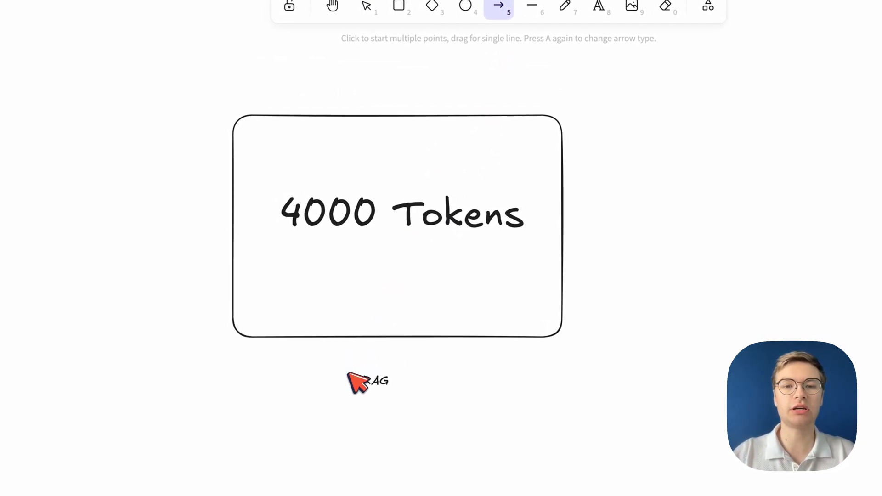
left_click_drag(321, 372, 315, 242)
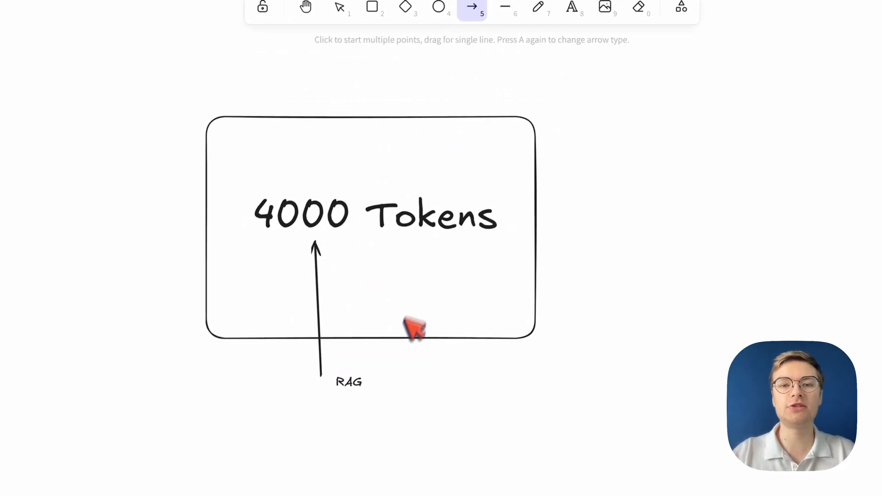
left_click_drag(352, 366, 354, 265)
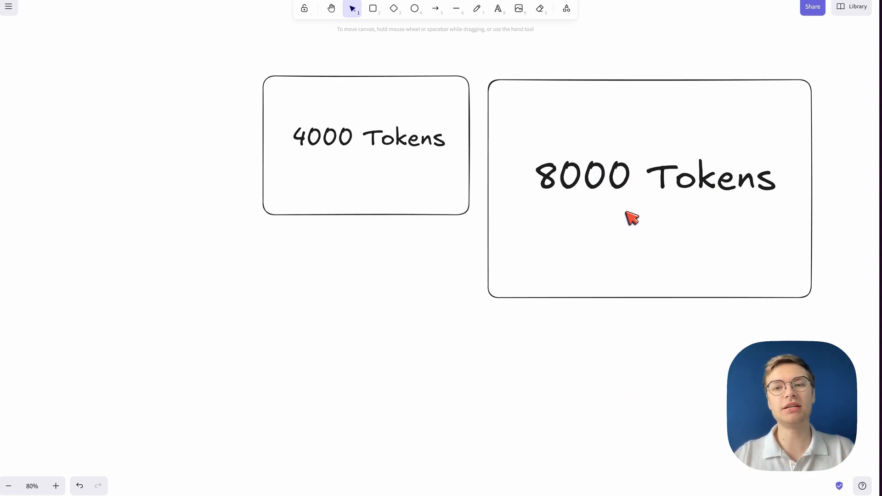
Select the 8000 Tokens box and change the copied box's label number to 32000.
scroll("down", 3)
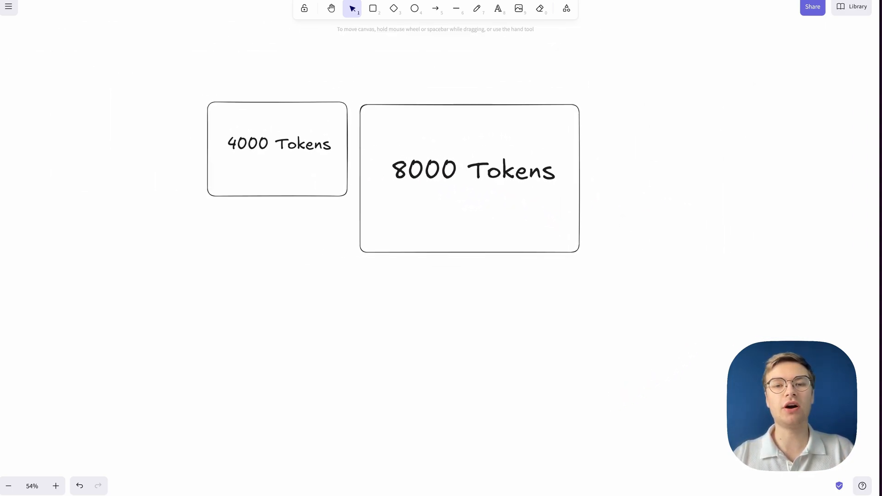
left_click(474, 169)
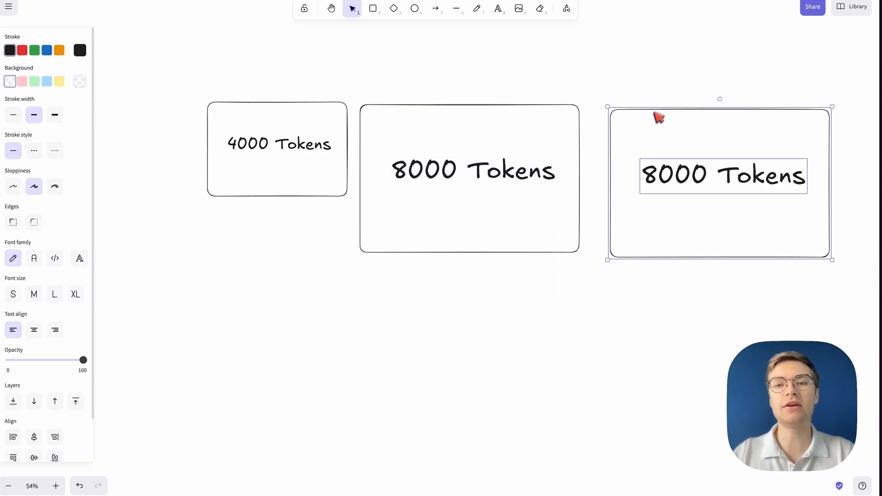
double_click(662, 179)
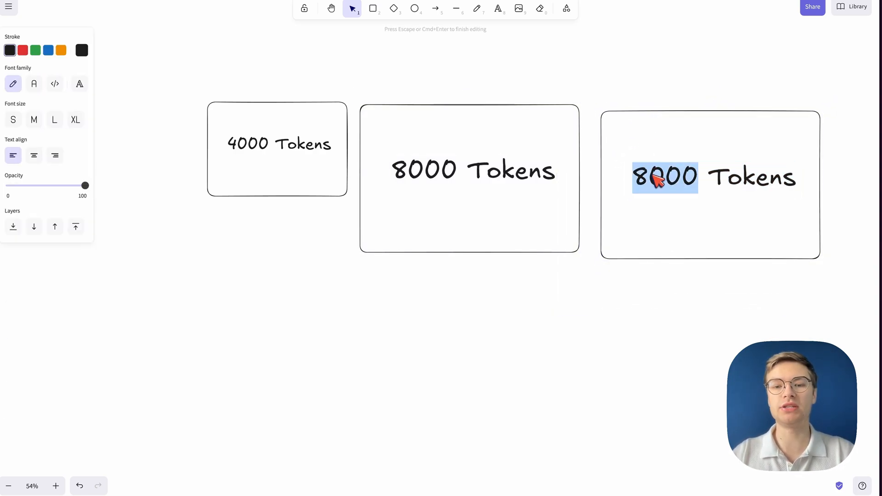
type("32000")
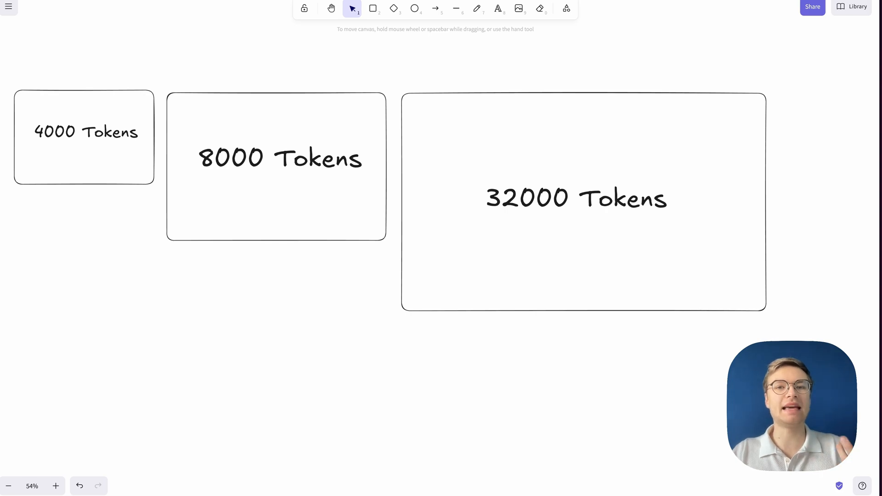
Choose the Text tool to add a note below the 32000 Tokens box.
left_click(498, 10)
type("MCP")
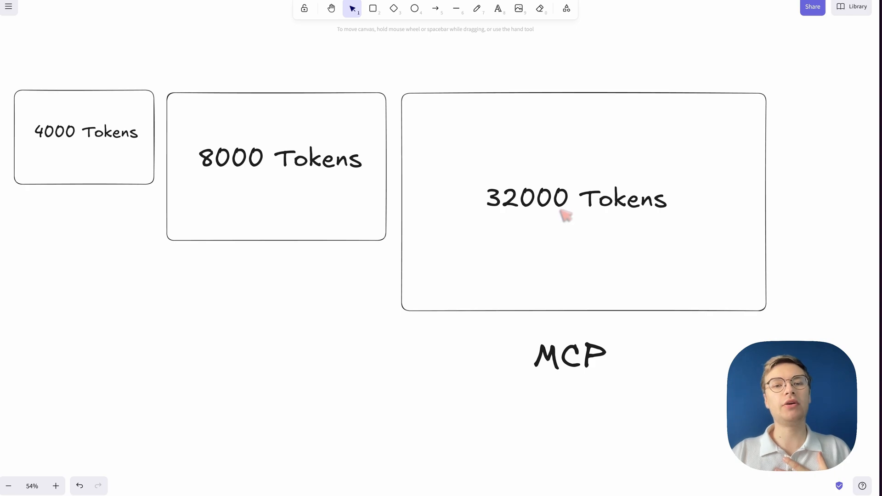
mouse_move(216, 179)
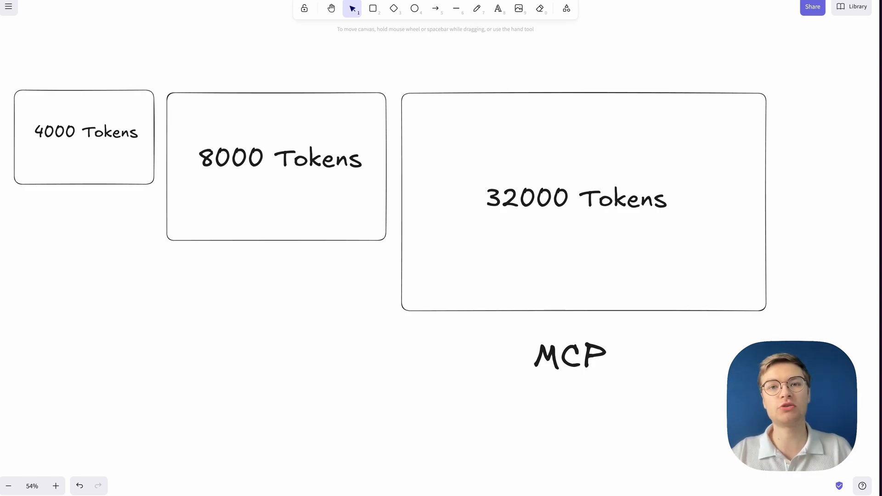
mouse_move(549, 342)
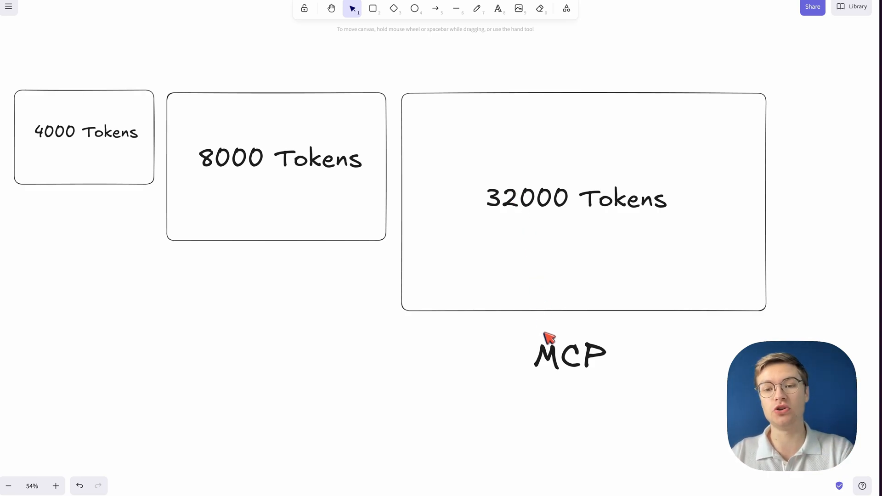
Enlarge the copied box and relabel it '1000000 Tokens'.
scroll("down", 3)
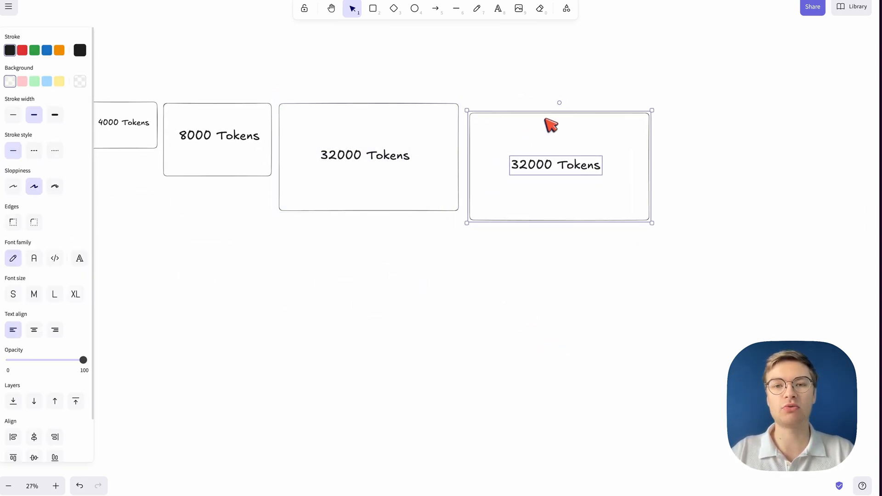
left_click_drag(652, 222, 692, 238)
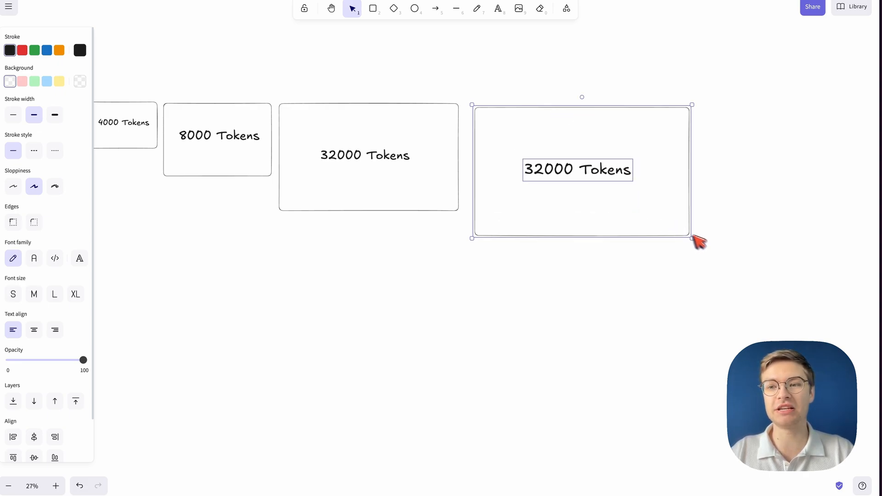
double_click(577, 170)
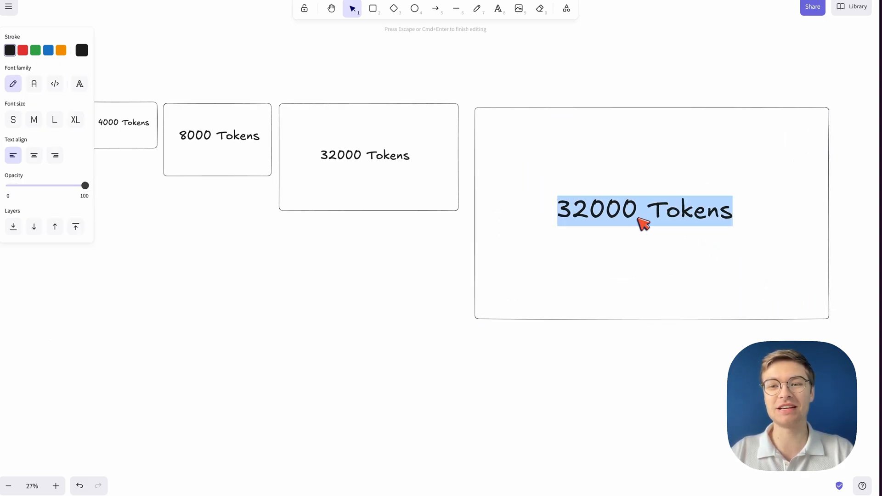
type("1000")
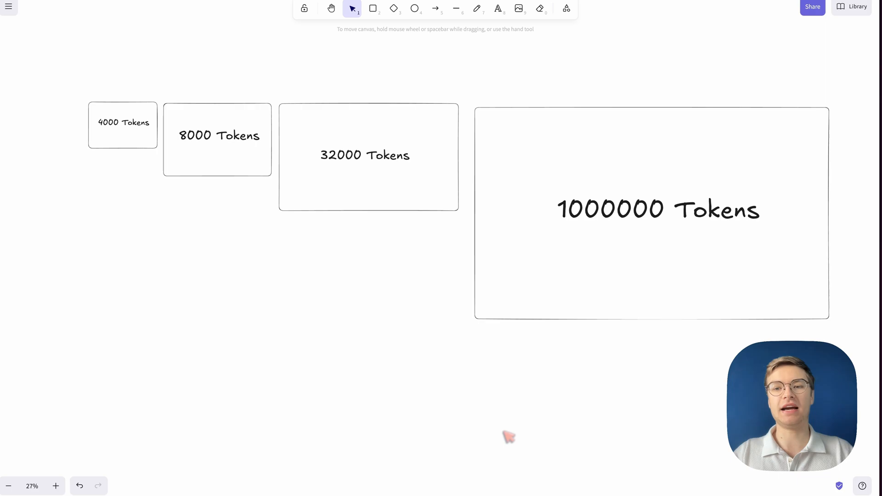
left_click(660, 211)
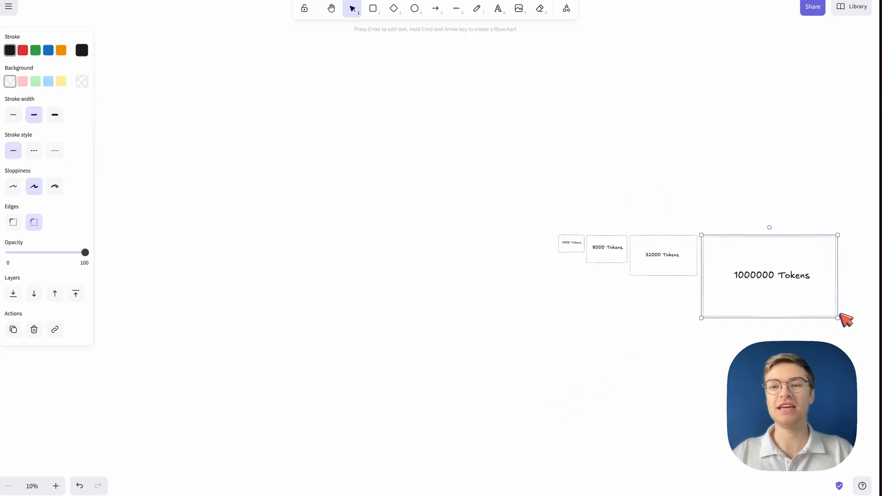
Drag the 1000000 Tokens box's bottom-right corner outward to make it much larger.
left_click_drag(838, 318, 868, 337)
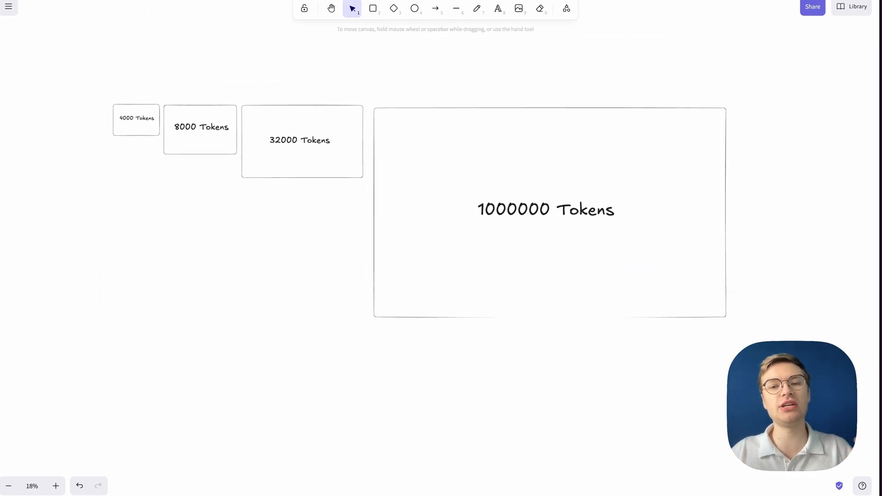
mouse_move(707, 271)
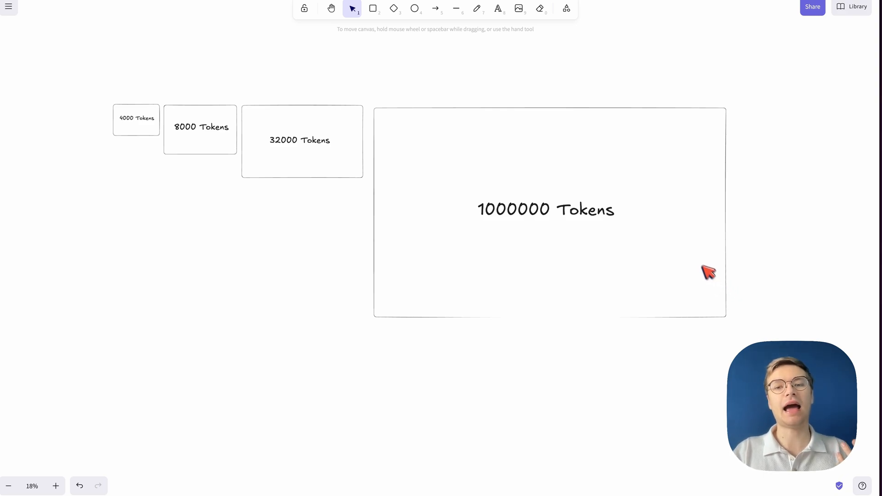
mouse_move(504, 253)
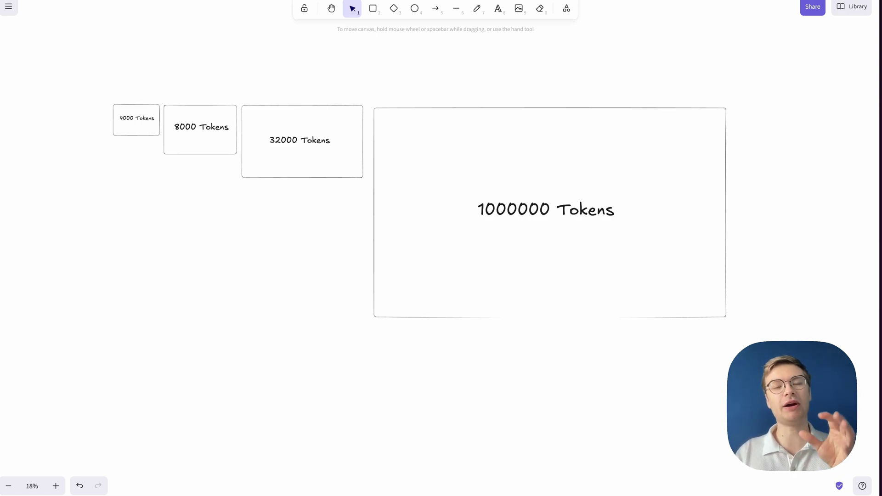
mouse_move(556, 249)
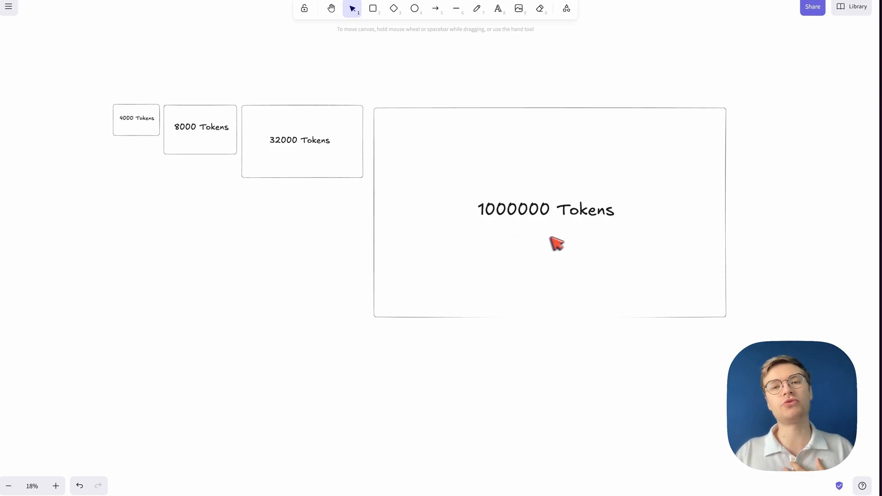
mouse_move(552, 246)
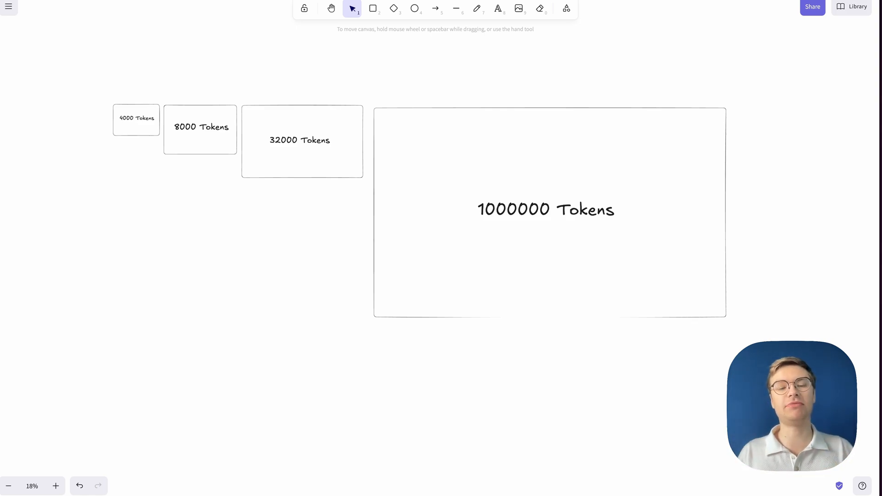
mouse_move(479, 229)
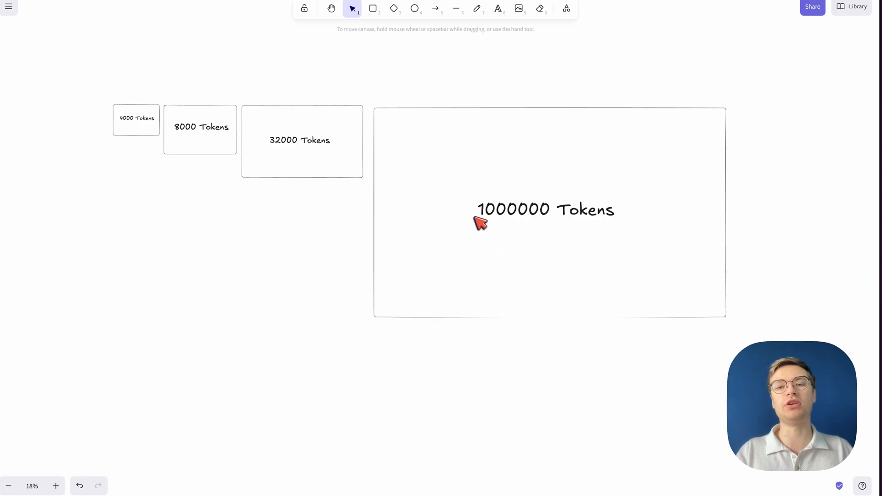
mouse_move(568, 264)
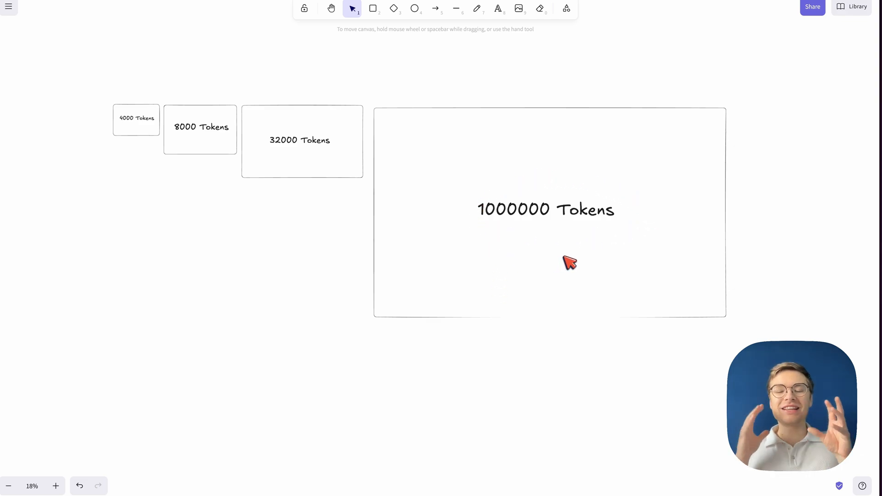